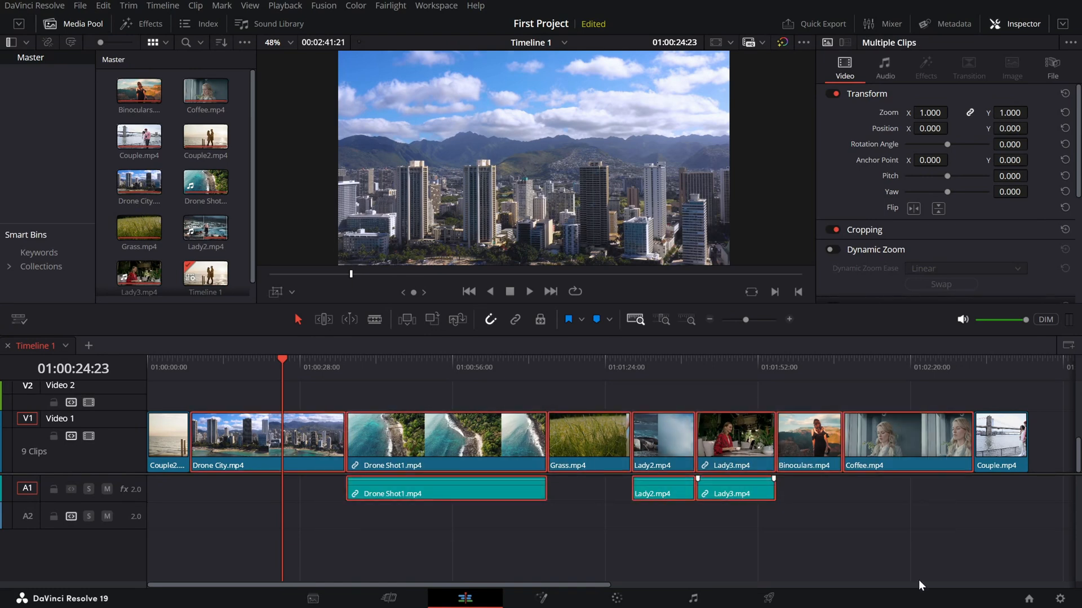
# - Delete the Lady2.mp4 audio clip from A1, keeping its video clip on V1 selected
pyautogui.click(663, 492)
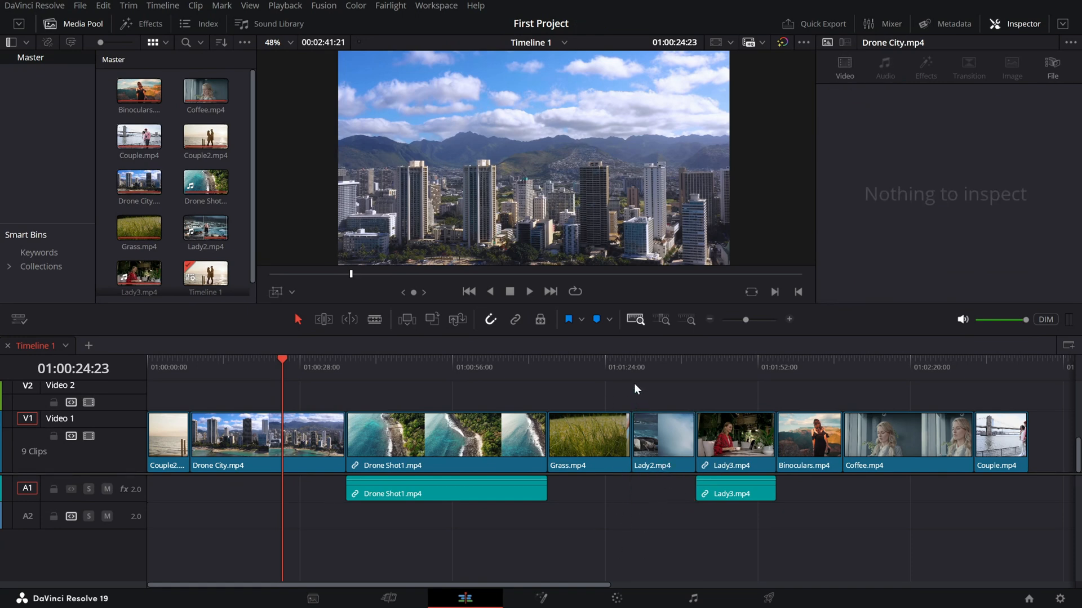
pyautogui.click(661, 442)
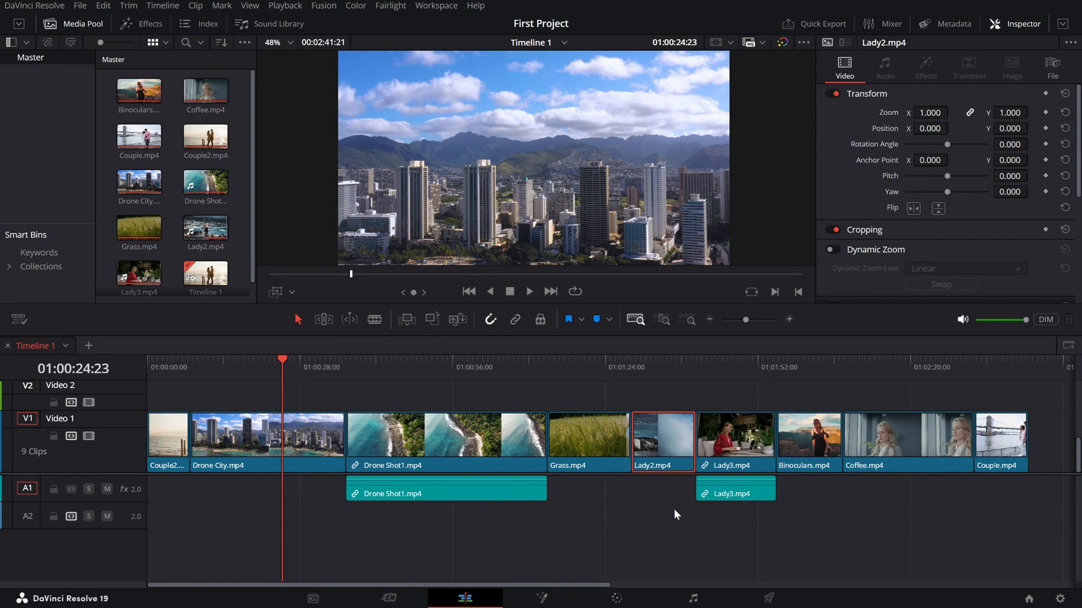
pyautogui.moveTo(623, 384)
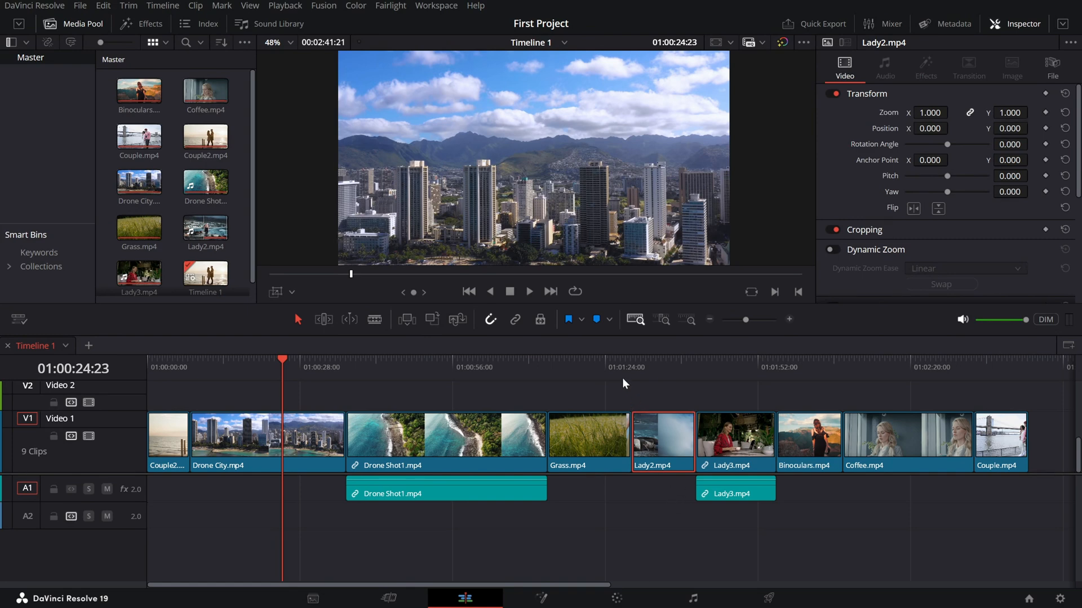
# - Move the playhead to 01:01:30:27 inside the Lady2.mp4 clip
pyautogui.click(640, 367)
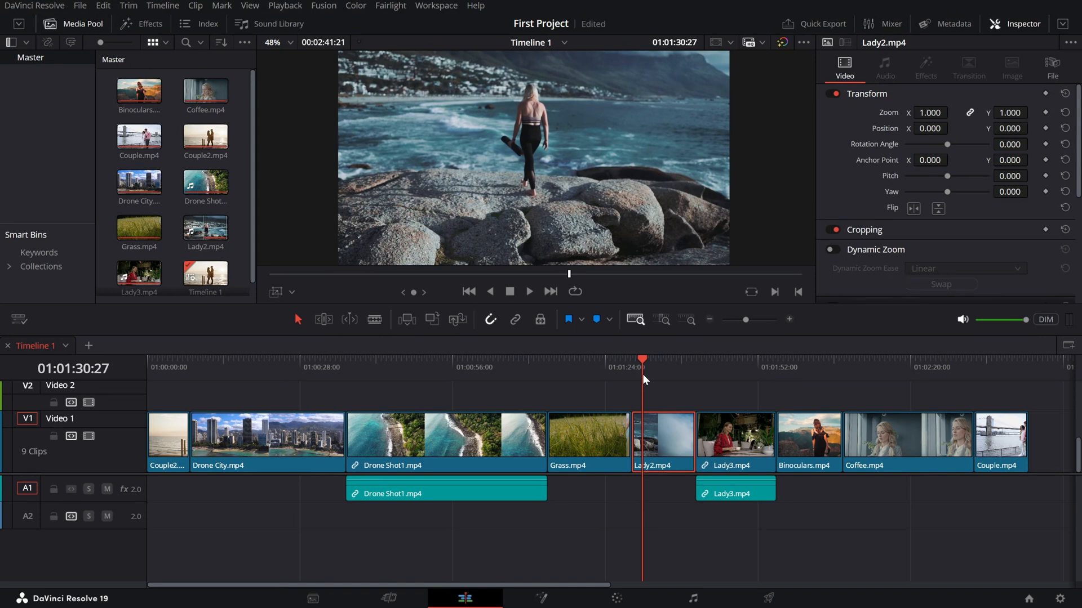
pyautogui.moveTo(669, 402)
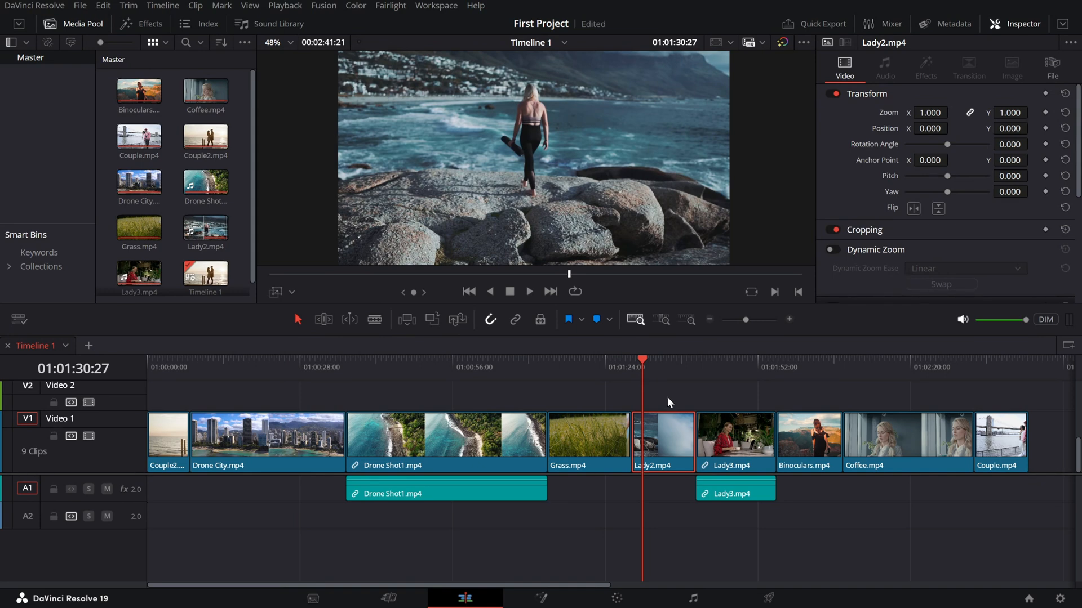
pyautogui.moveTo(659, 516)
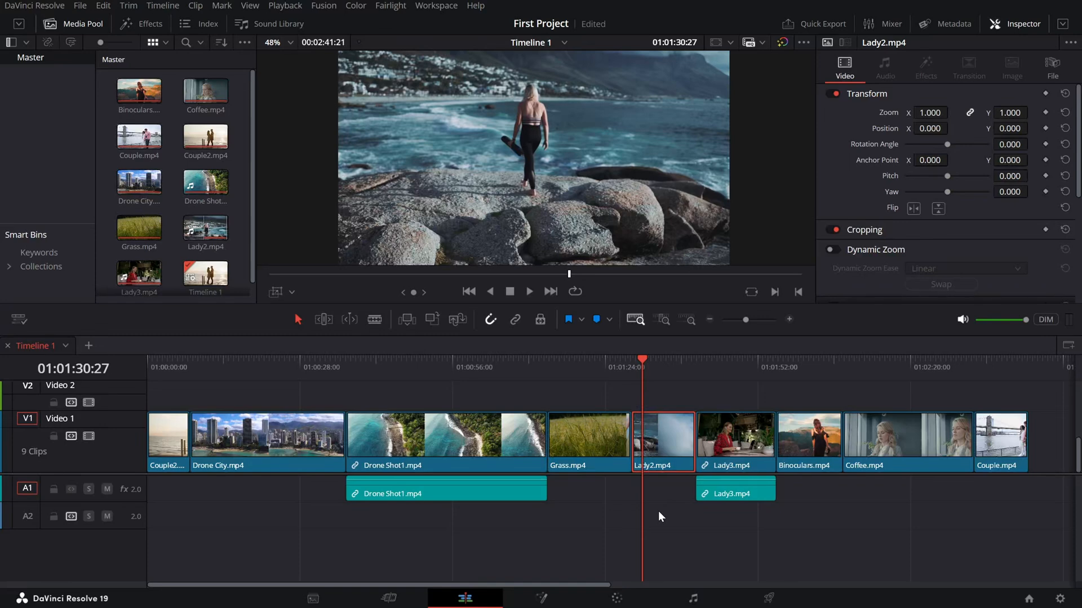
pyautogui.moveTo(654, 490)
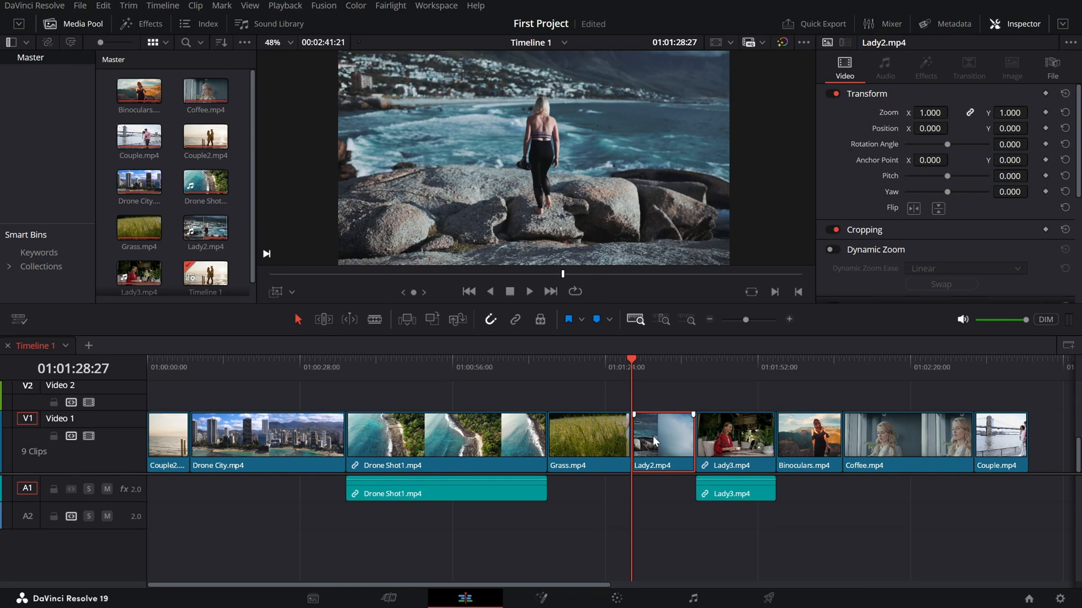
pyautogui.moveTo(654, 434)
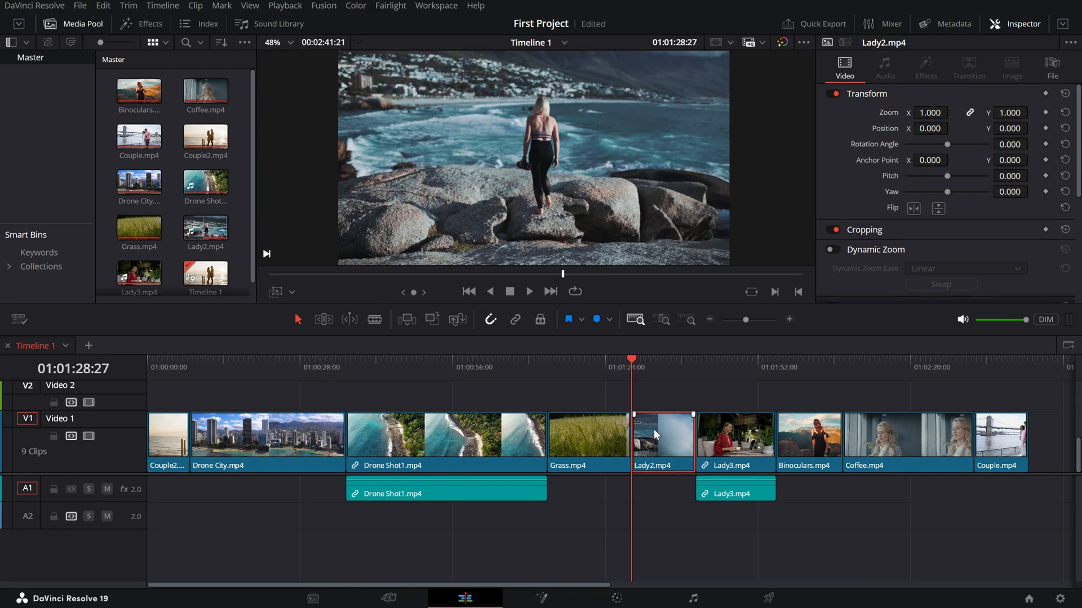
pyautogui.moveTo(629, 138)
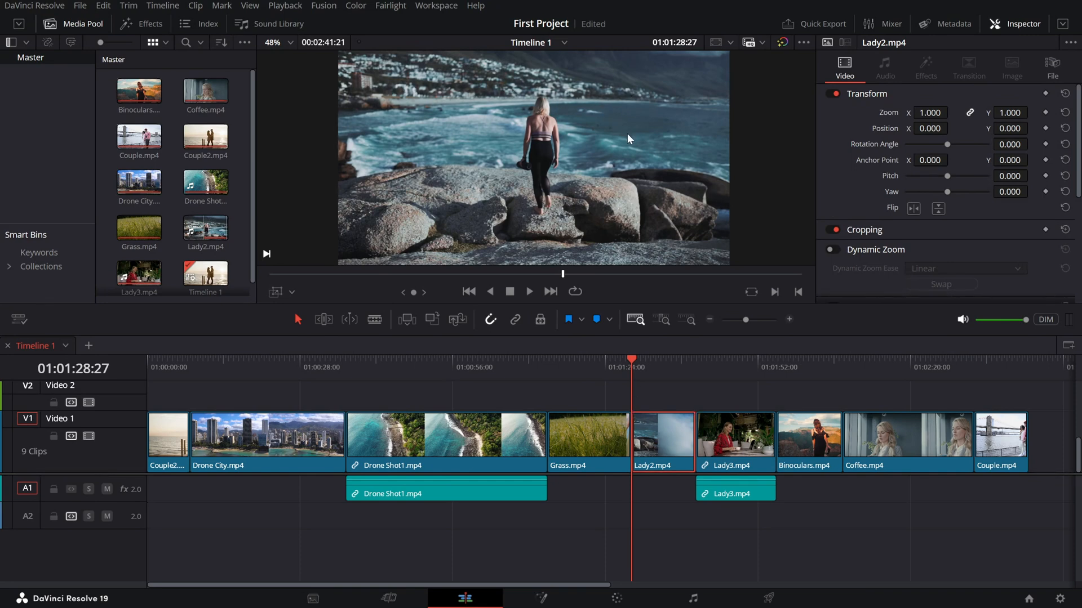
pyautogui.moveTo(574, 212)
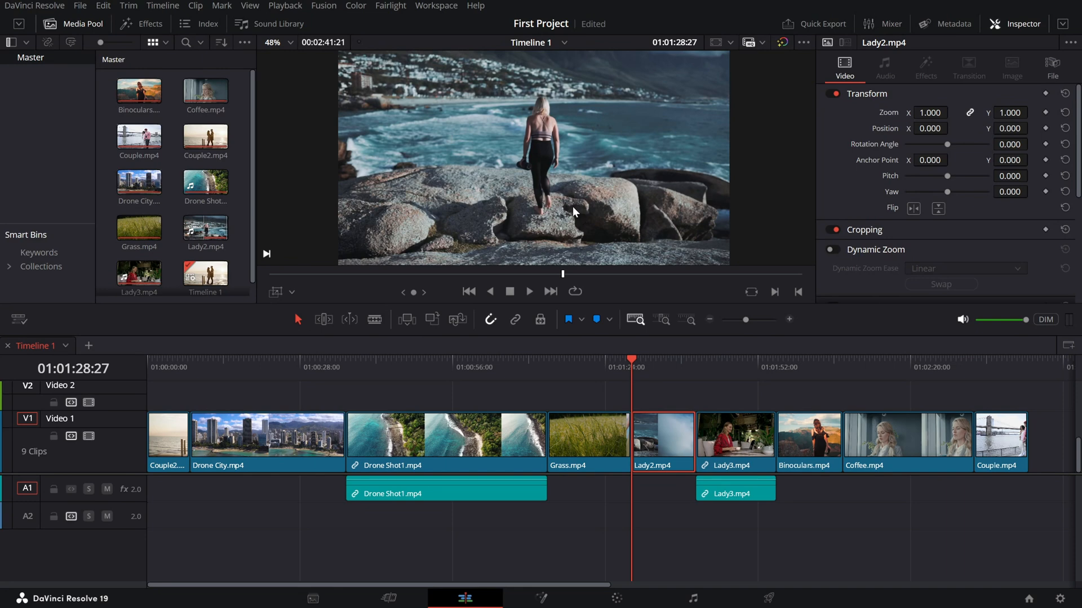
pyautogui.moveTo(724, 256)
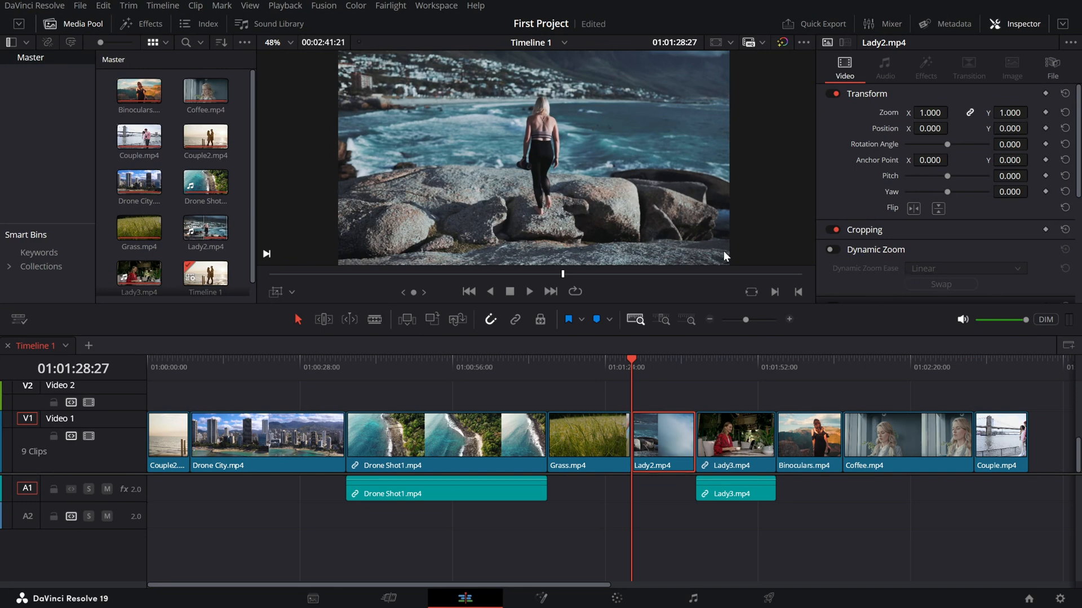
pyautogui.moveTo(751, 292)
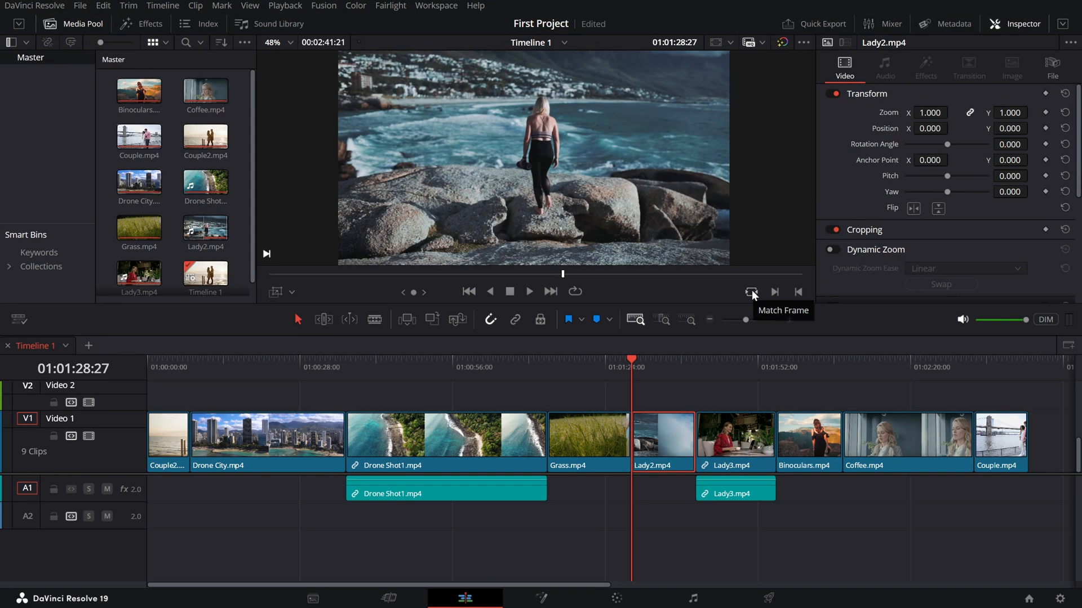
# - Use Match Frame to load the Lady2.mp4 source clip at 00:00:09:14
pyautogui.click(751, 291)
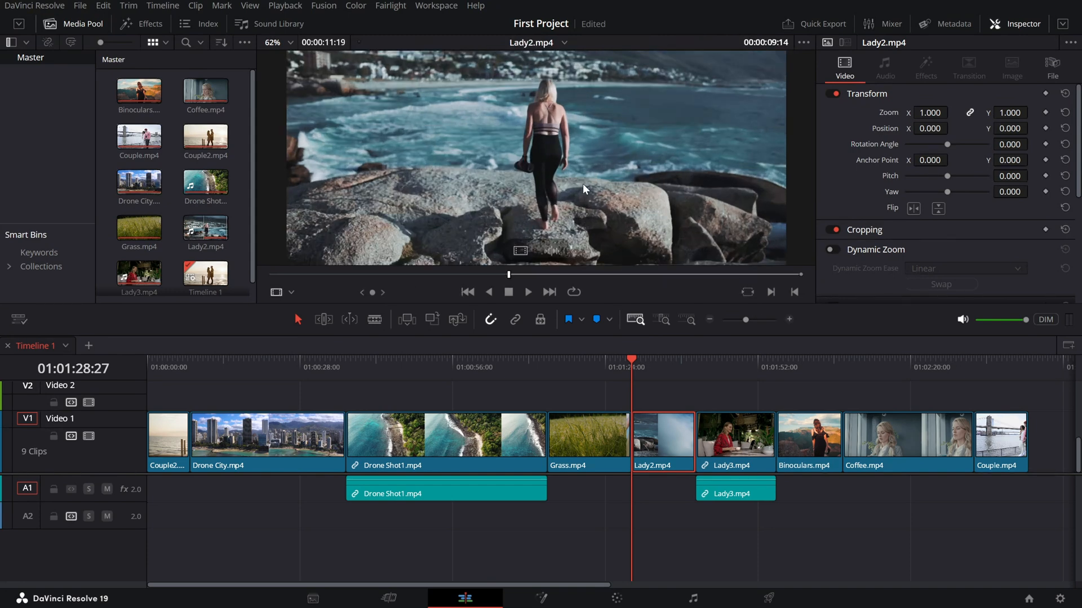
pyautogui.moveTo(596, 108)
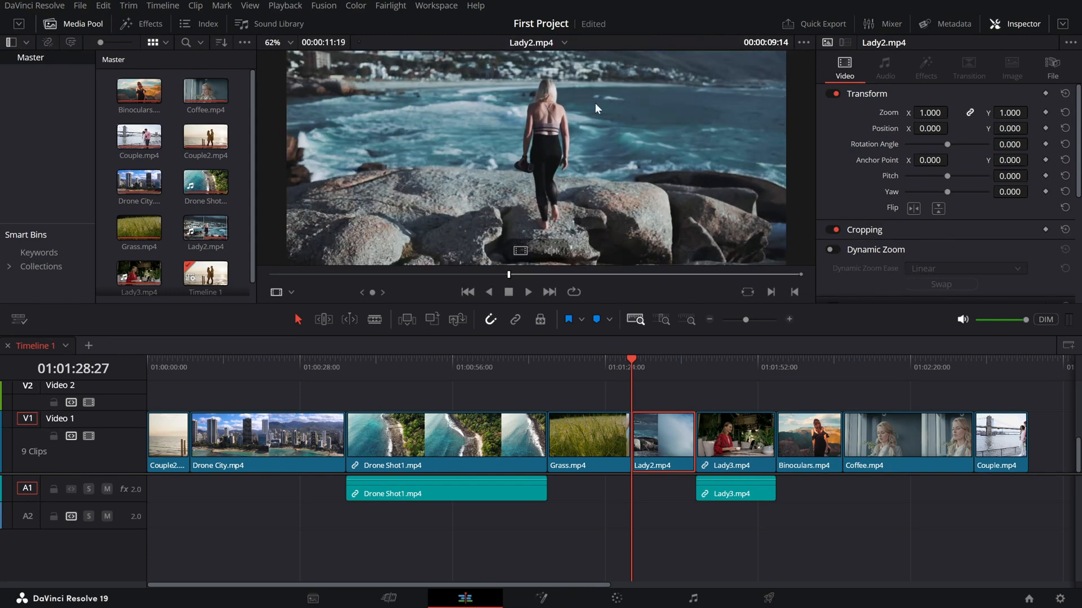
pyautogui.moveTo(621, 192)
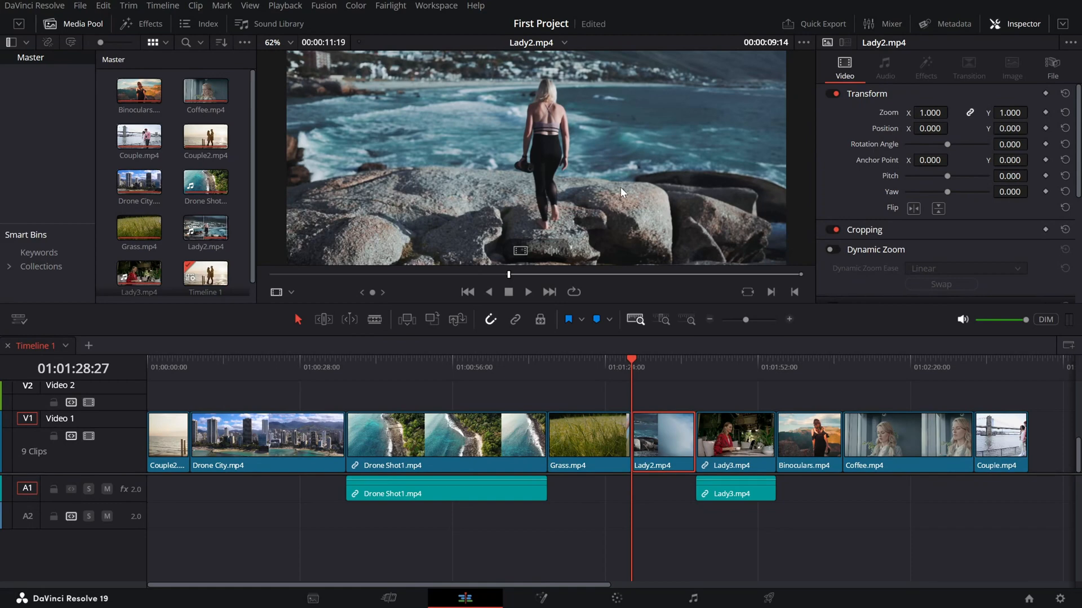
pyautogui.moveTo(414, 176)
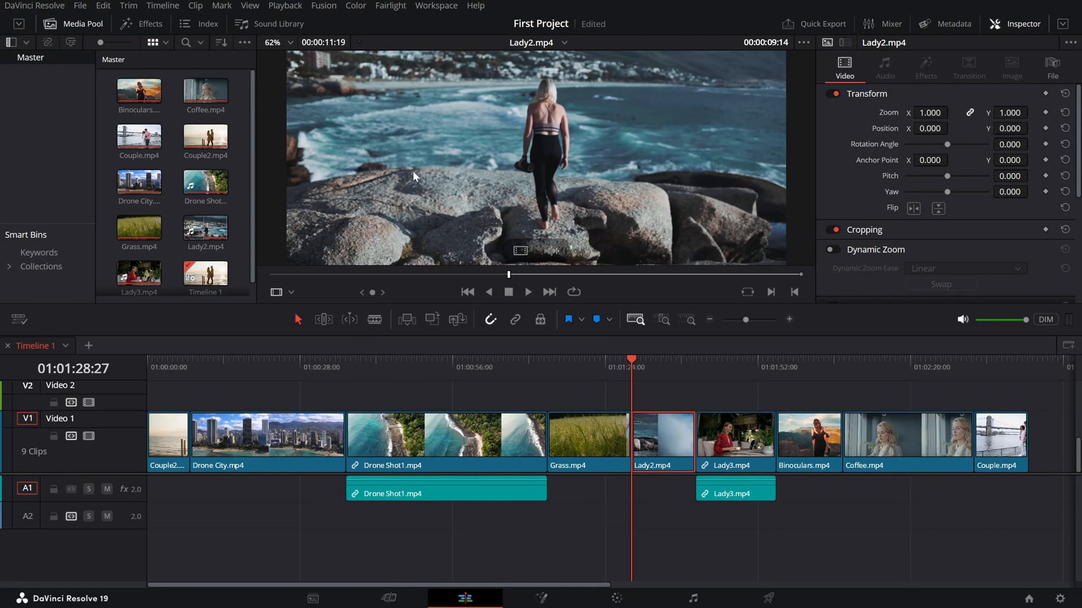
pyautogui.moveTo(440, 170)
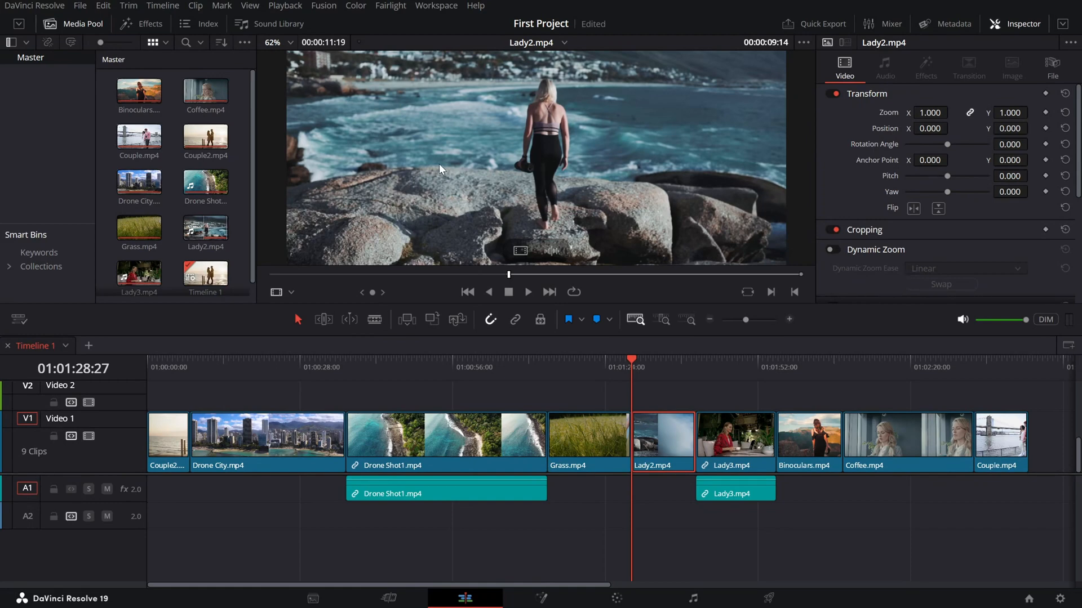
pyautogui.moveTo(575, 143)
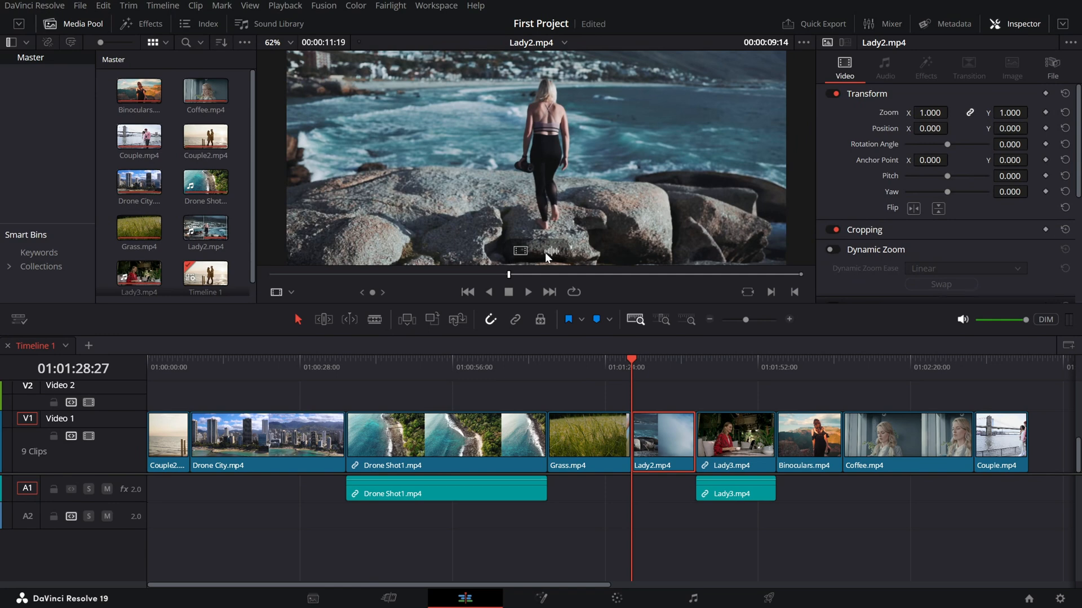
pyautogui.moveTo(549, 254)
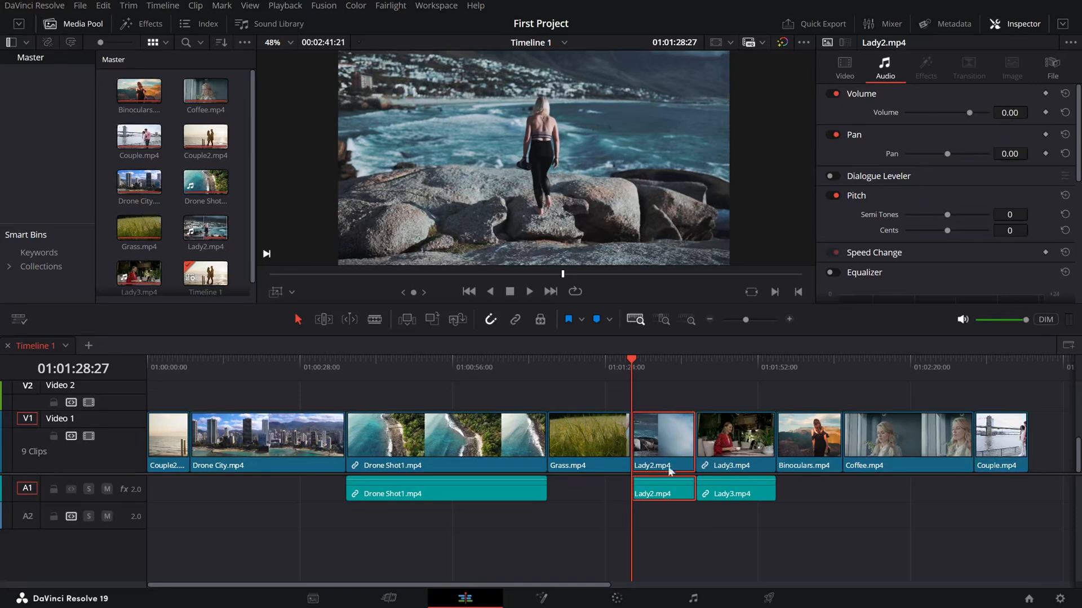
pyautogui.moveTo(649, 521)
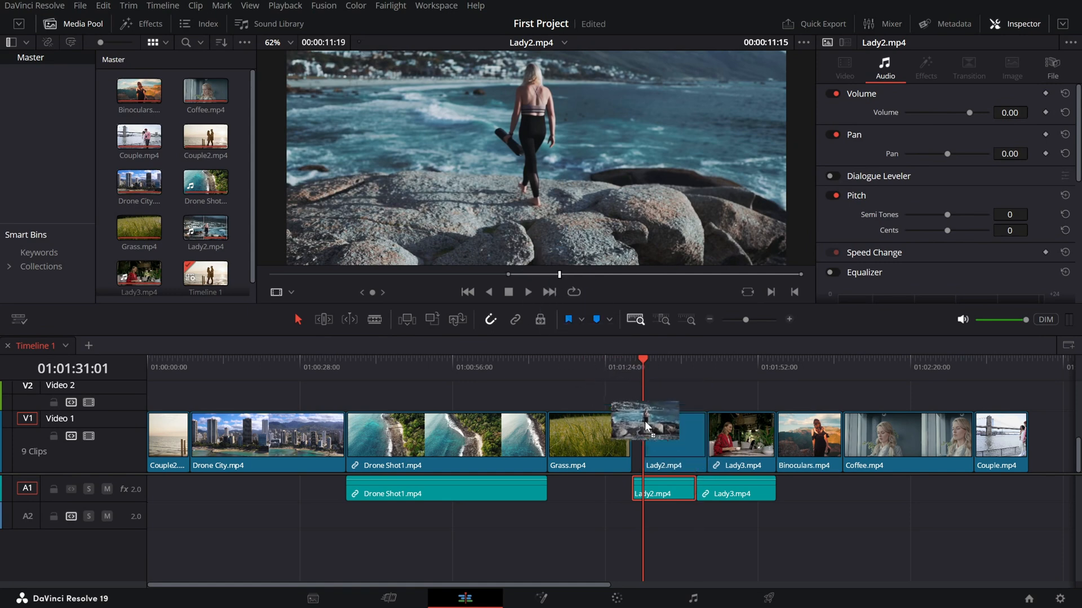
pyautogui.click(662, 441)
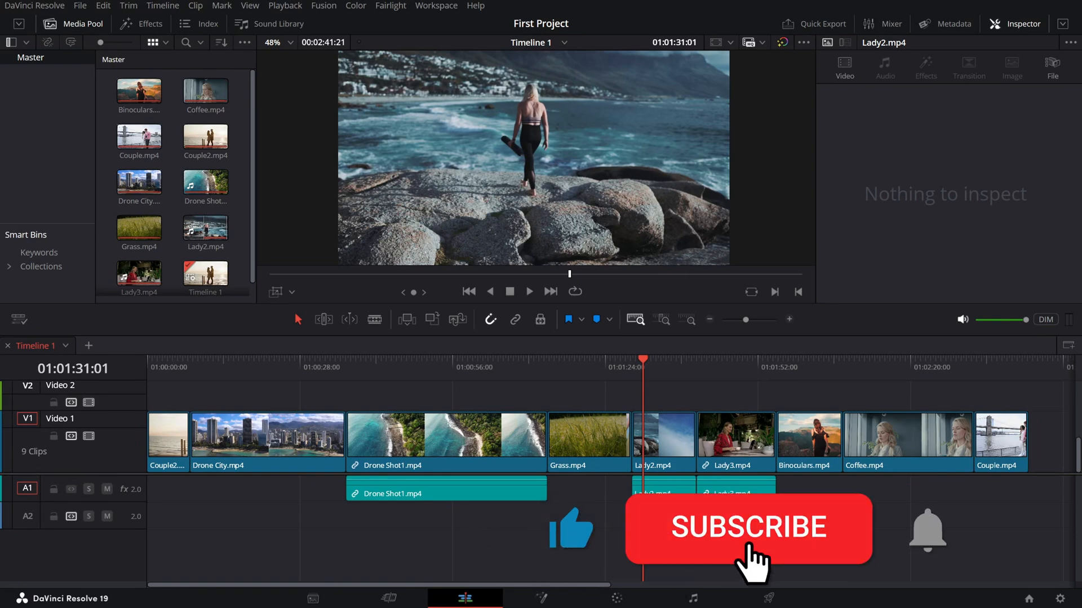
pyautogui.click(747, 527)
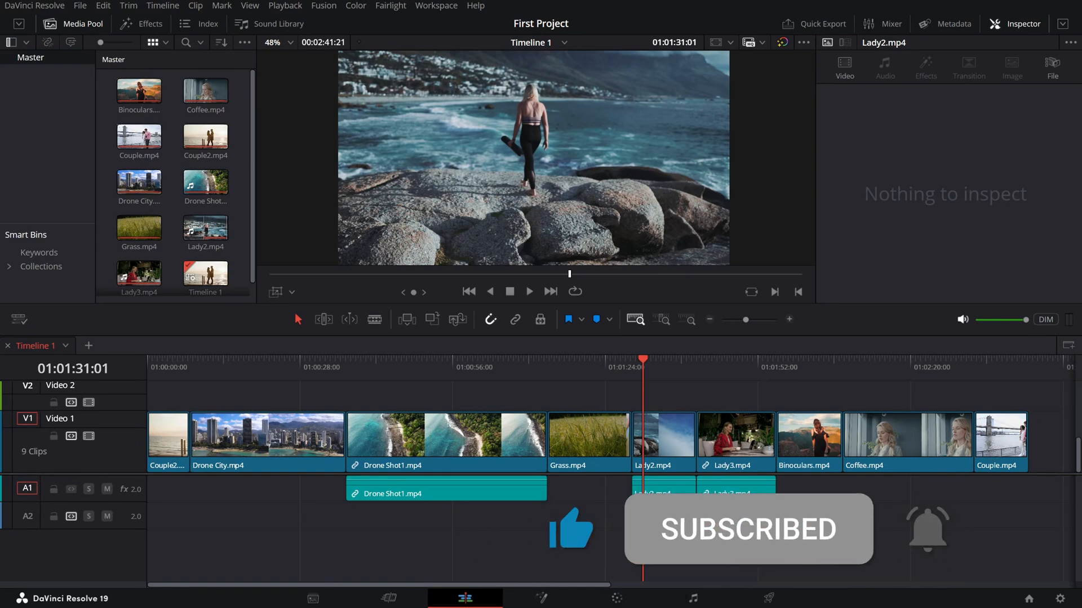